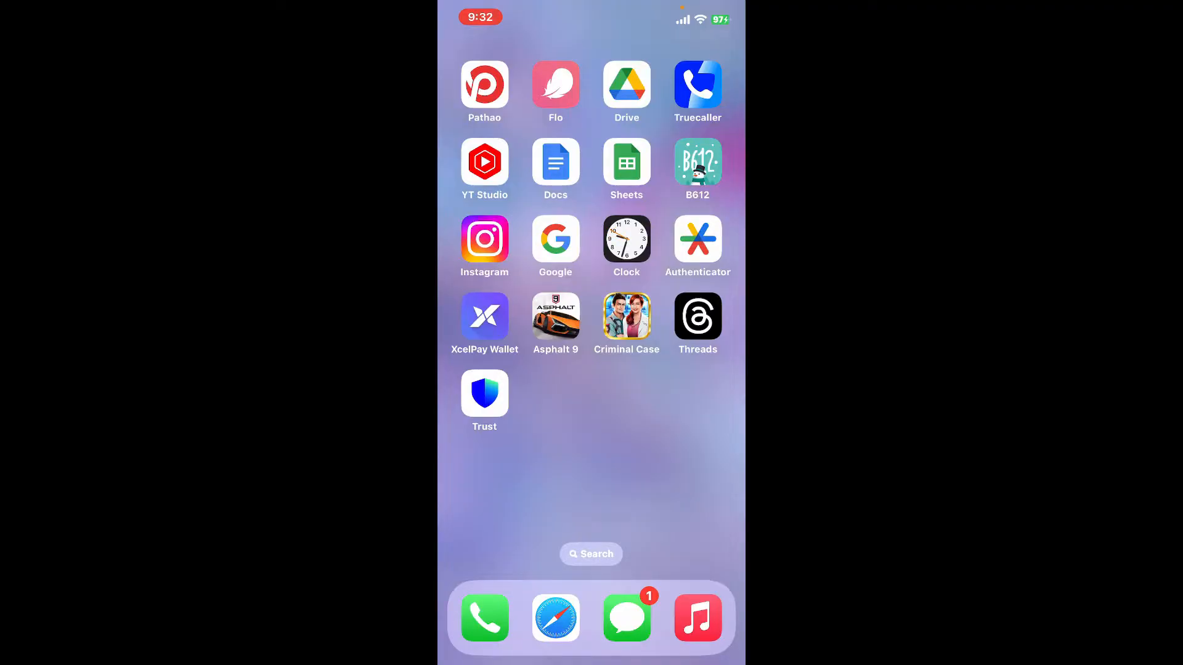
# - Launch the Trust wallet app from the iOS Home Screen to its Main Wallet home
pyautogui.click(484, 402)
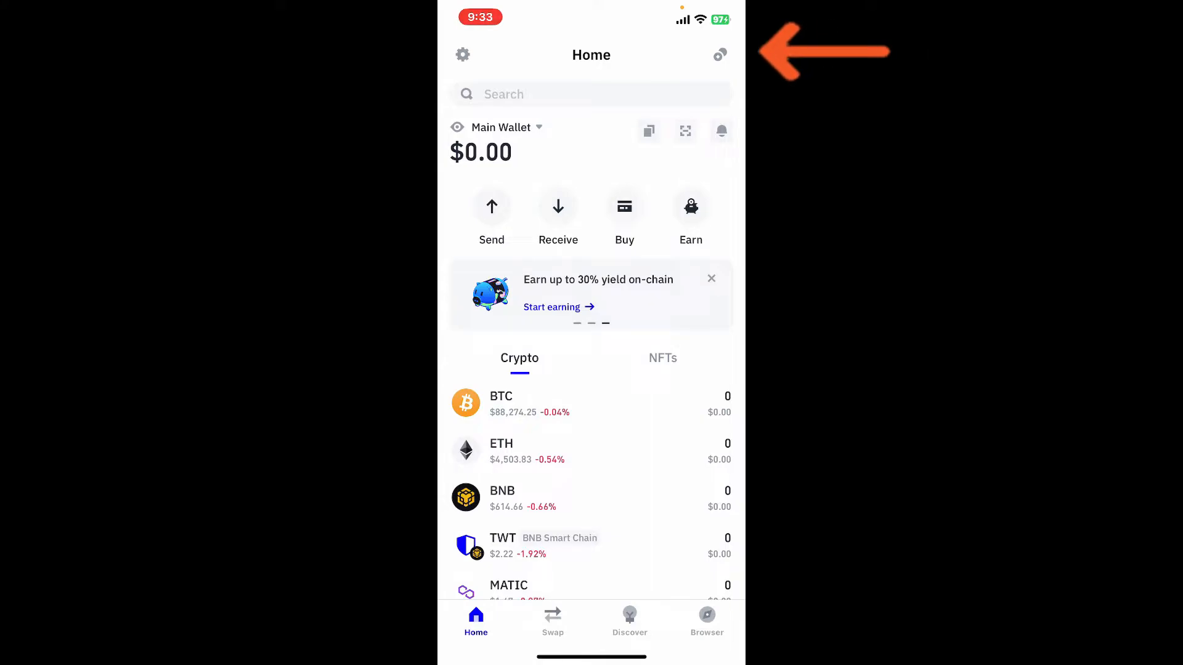
# - Go from Home through Settings to the Security page (Passcode on, Auto-lock Immediate)
pyautogui.click(463, 55)
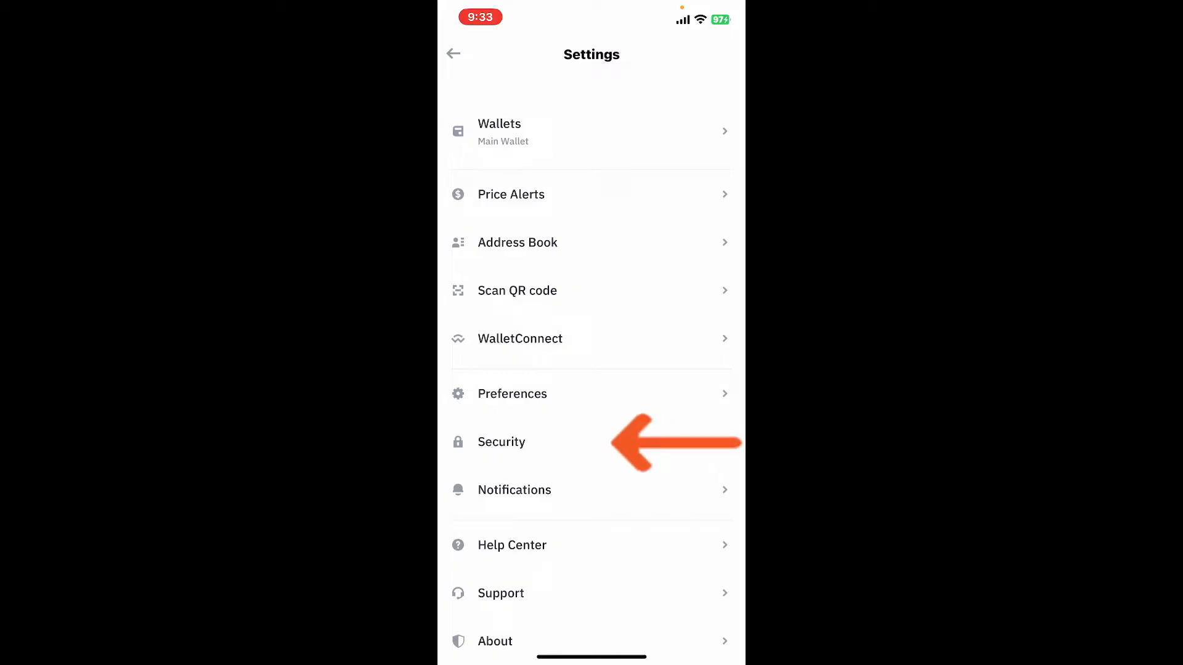
pyautogui.click(502, 442)
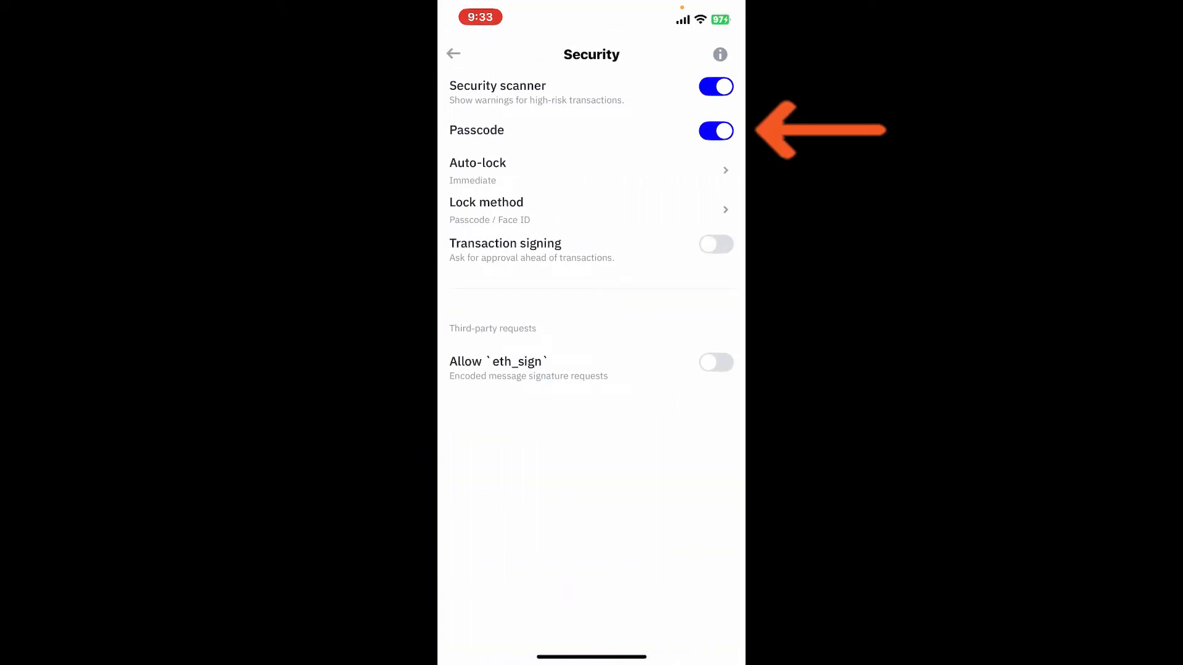
# - Switch the Passcode lock off so Auto-lock and lock method options disappear
pyautogui.click(715, 131)
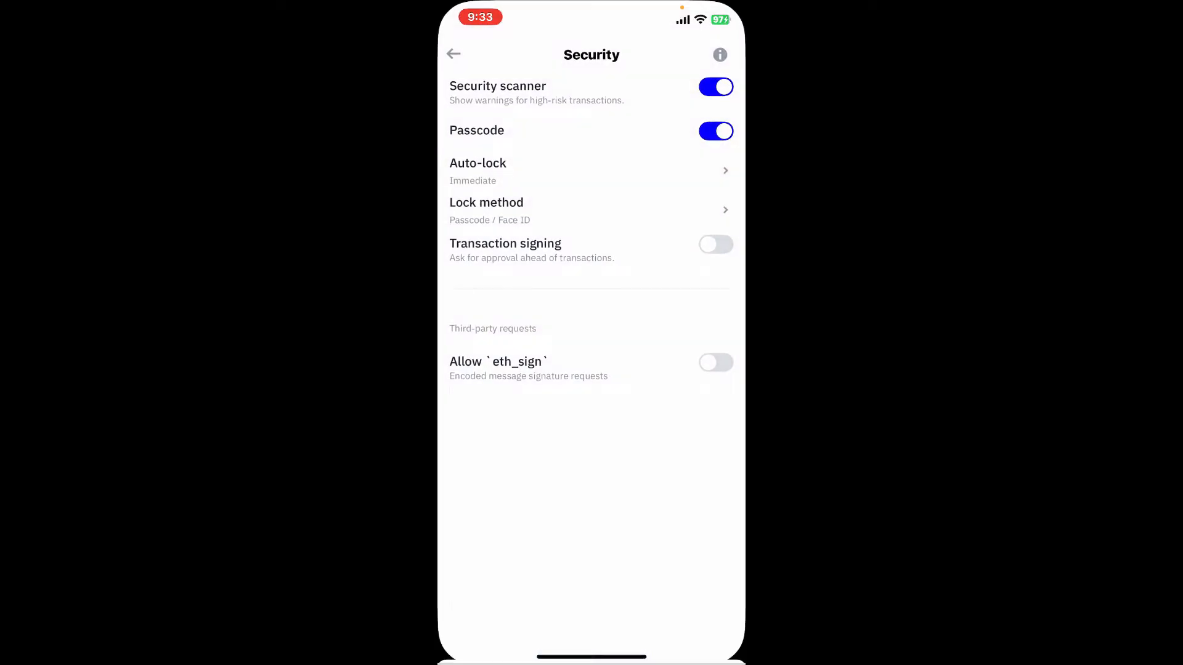
pyautogui.click(715, 130)
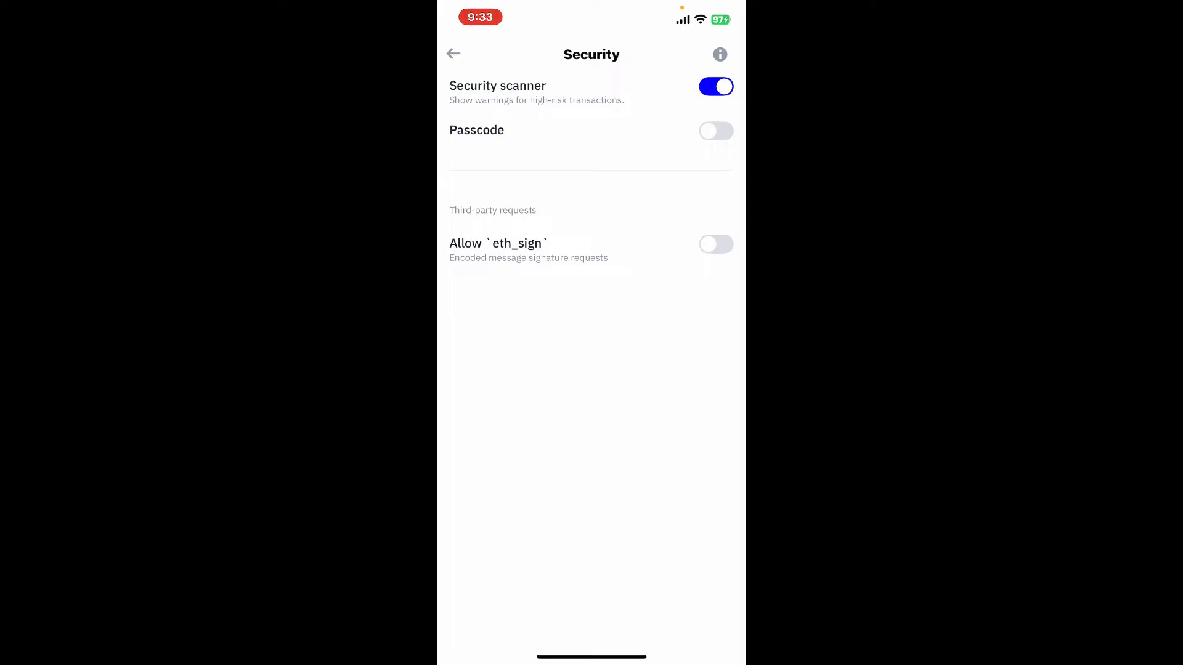
# - Turn Passcode back on with a newly entered and confirmed code, then return to Home
pyautogui.click(715, 130)
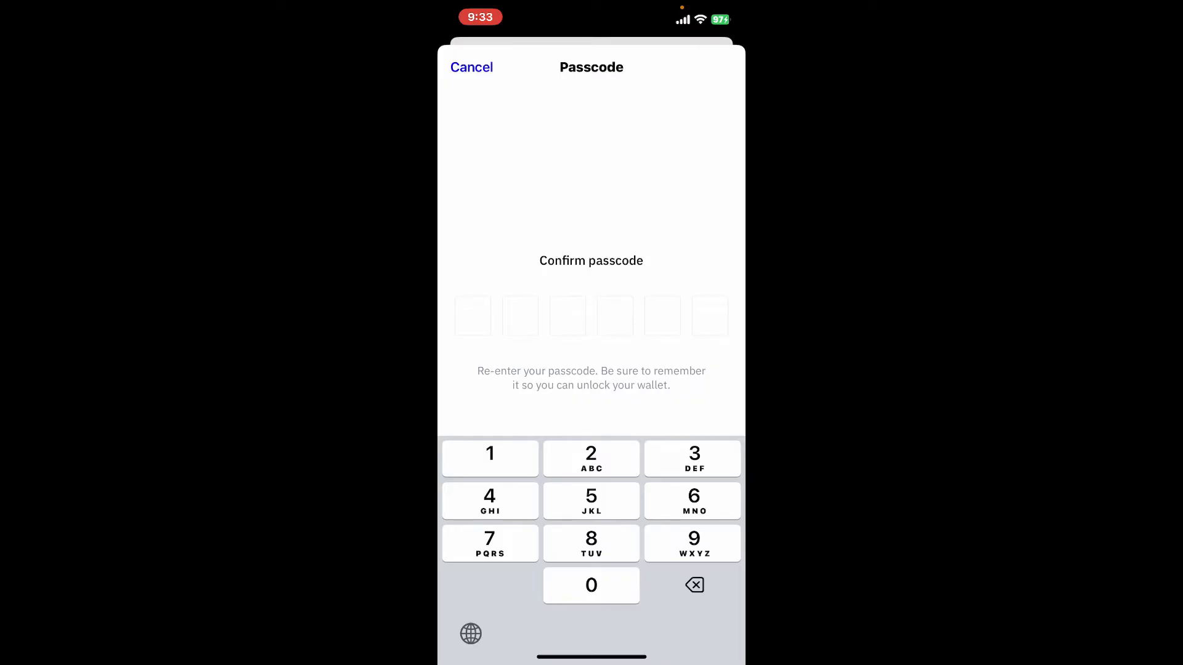
pyautogui.click(693, 458)
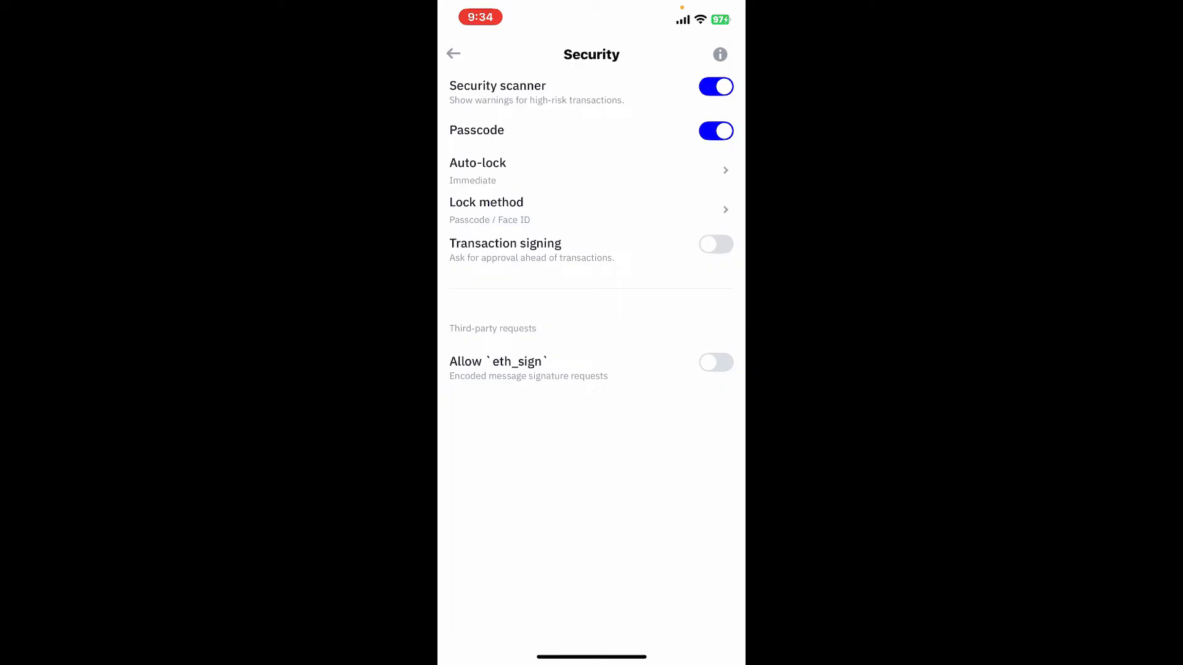
pyautogui.click(454, 53)
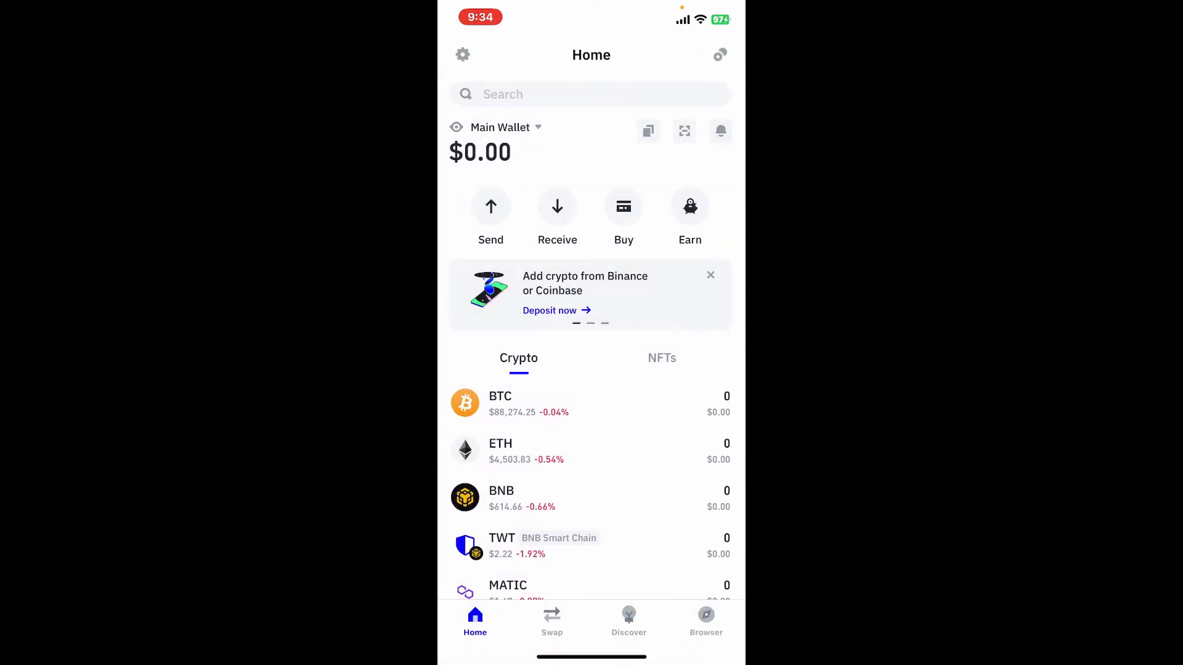